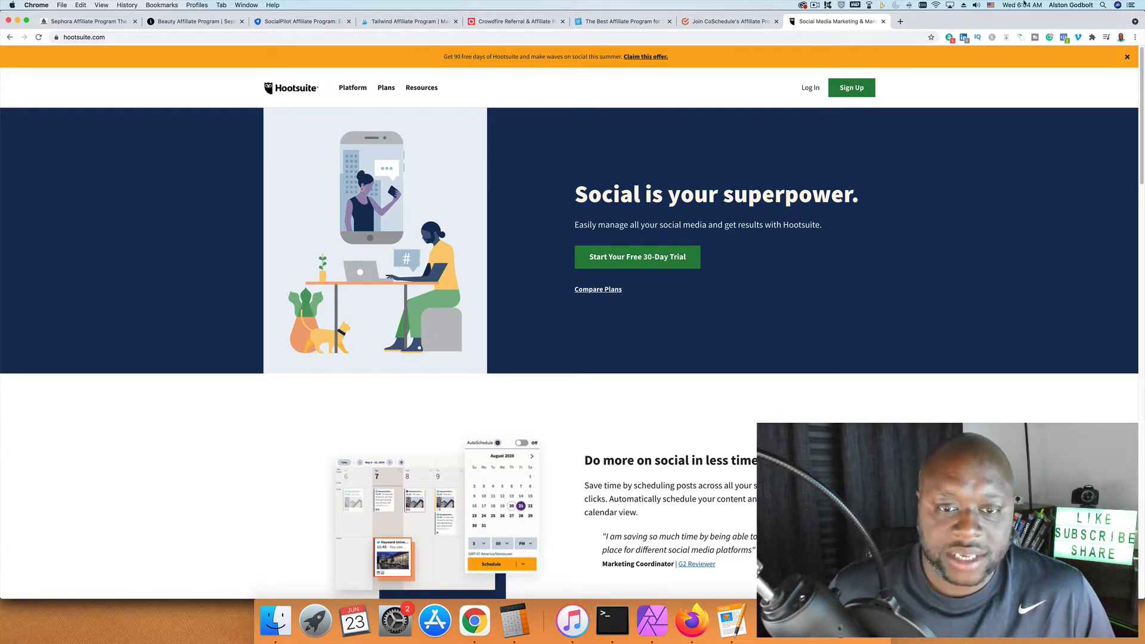
Open Hootsuite's Plans page and scroll to the Professional, Team, Business and Enterprise cards.
left_click(386, 88)
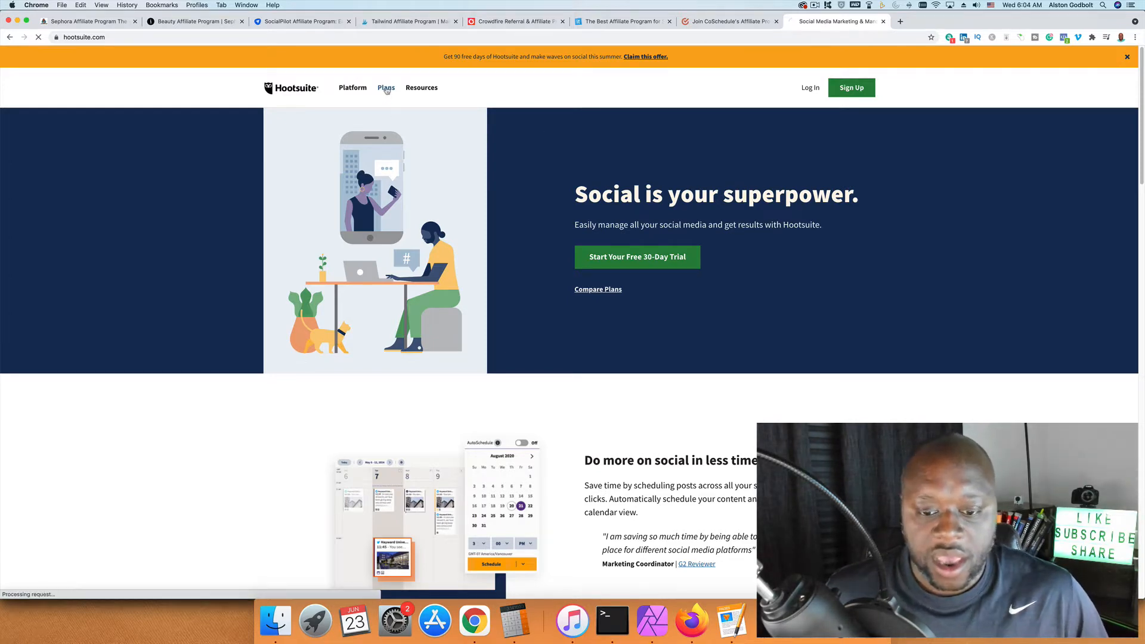
left_click(386, 87)
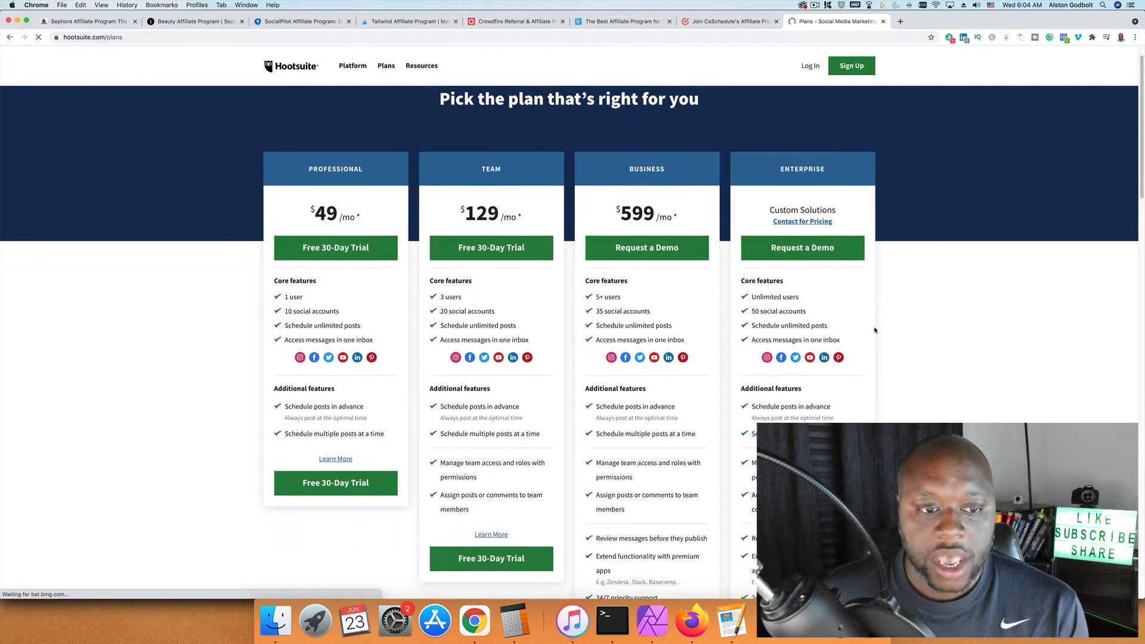
mouse_move(219, 303)
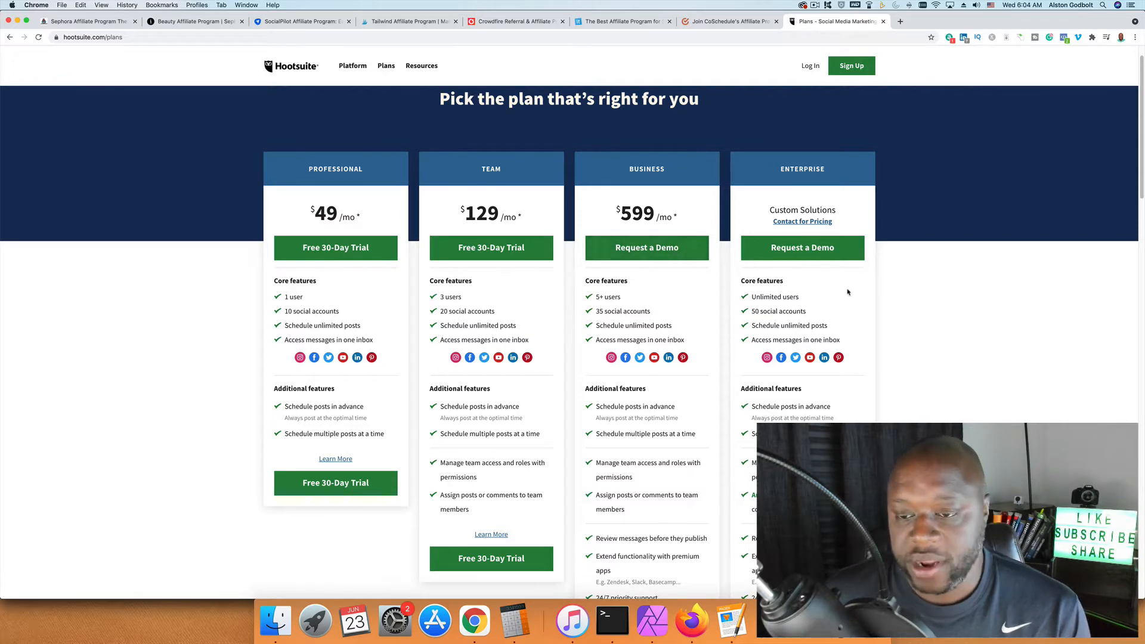
scroll("down", 3)
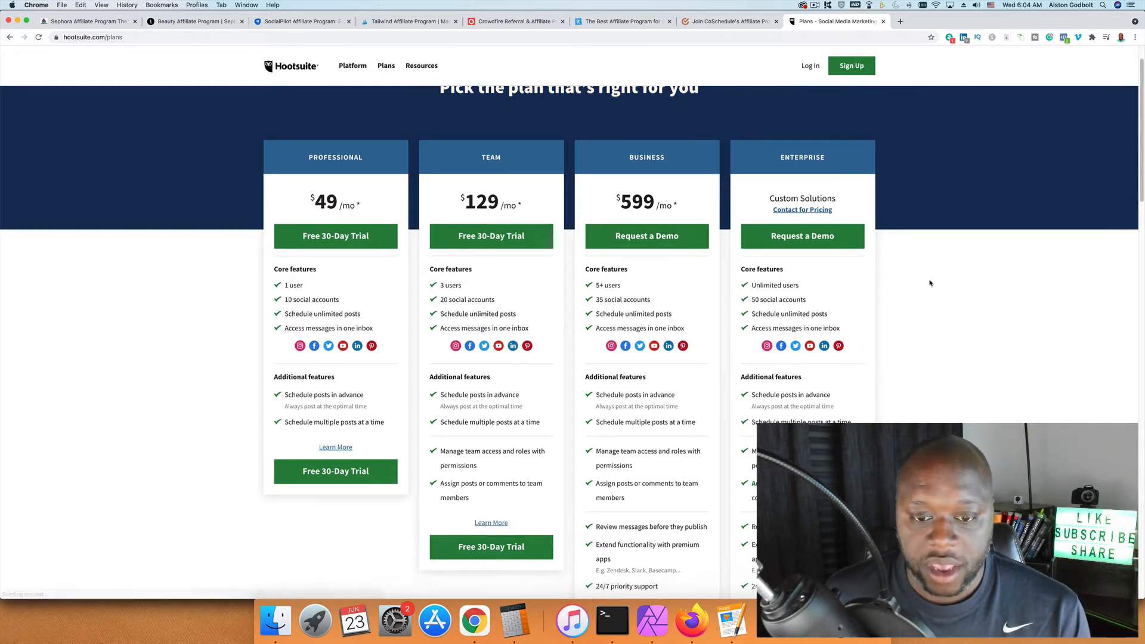
scroll("down", 3)
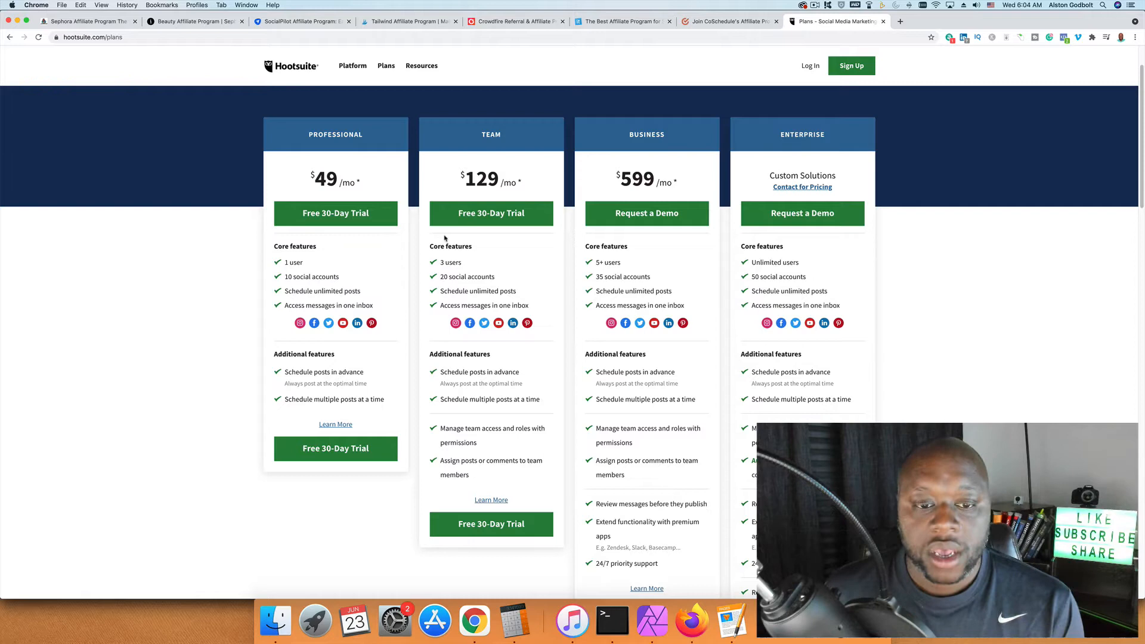
mouse_move(188, 212)
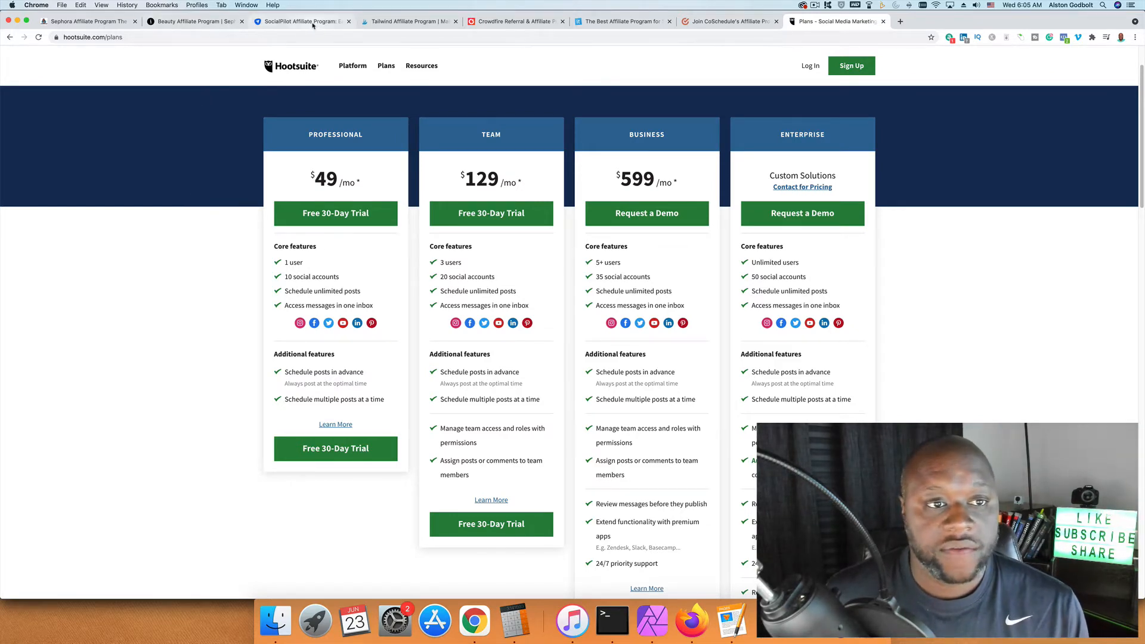
Switch to the SocialPilot Affiliate Program tab and scroll through its affiliate details.
left_click(300, 22)
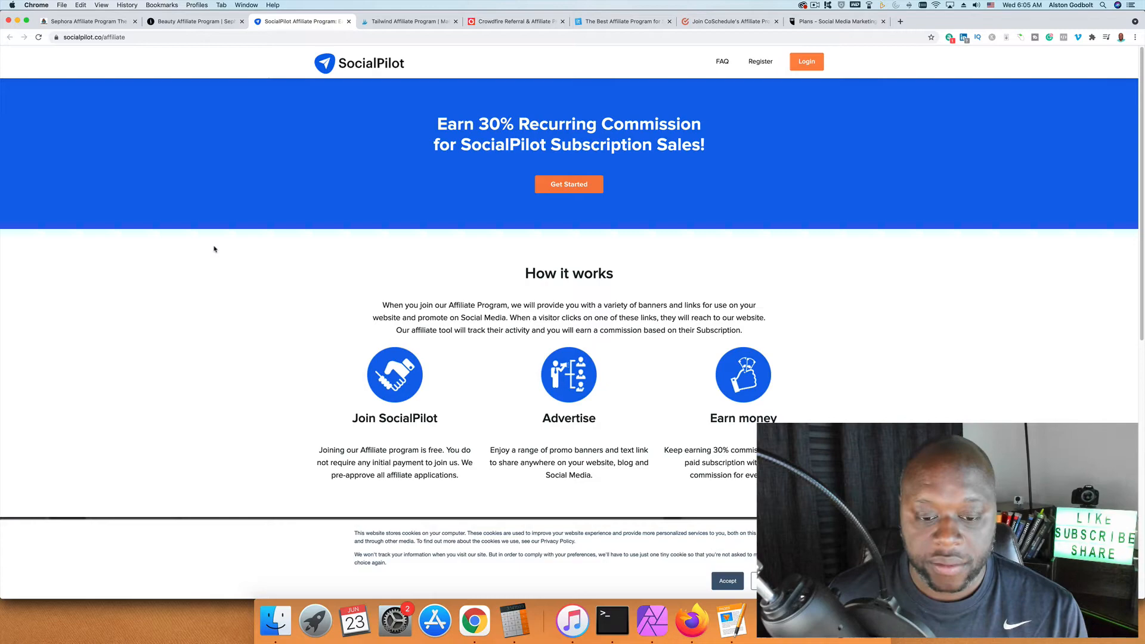
scroll("down", 3)
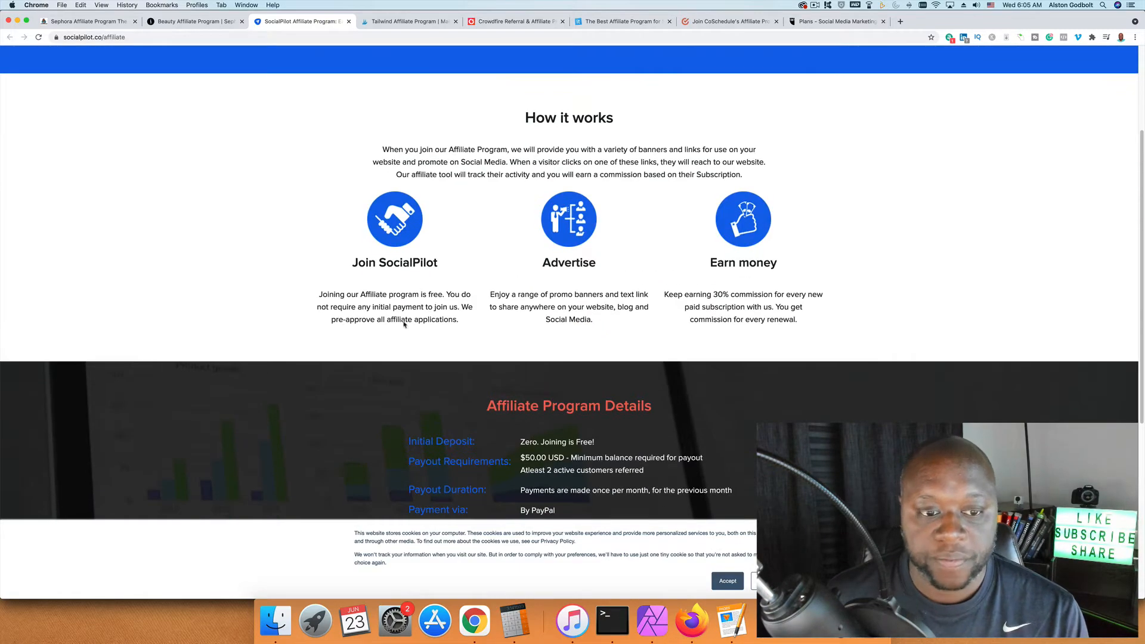
scroll("down", 3)
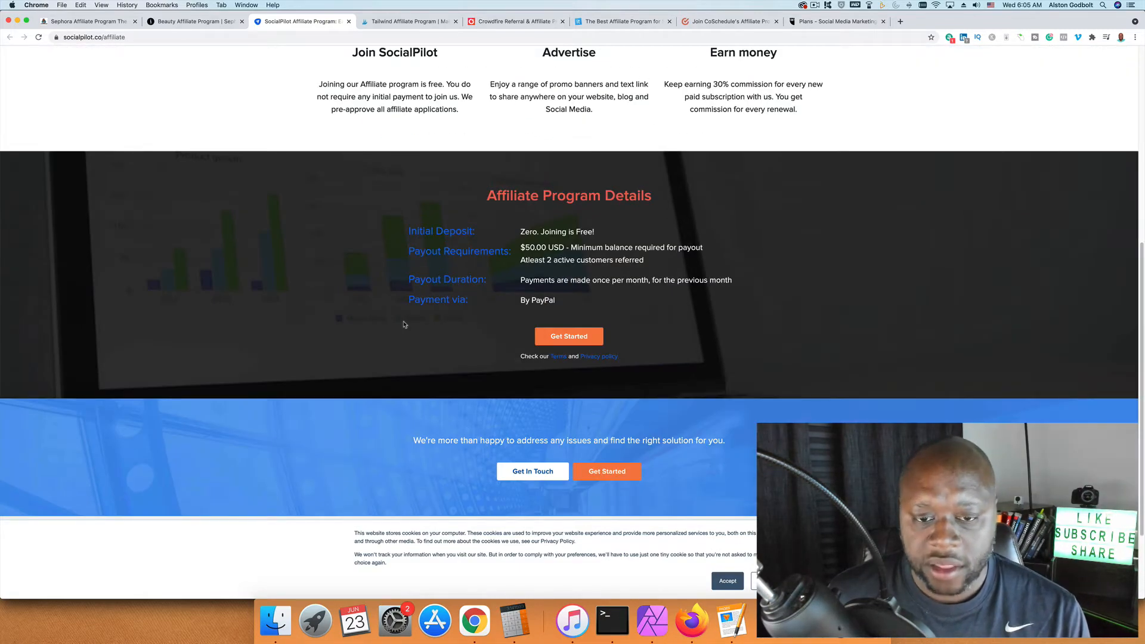
scroll("up", 3)
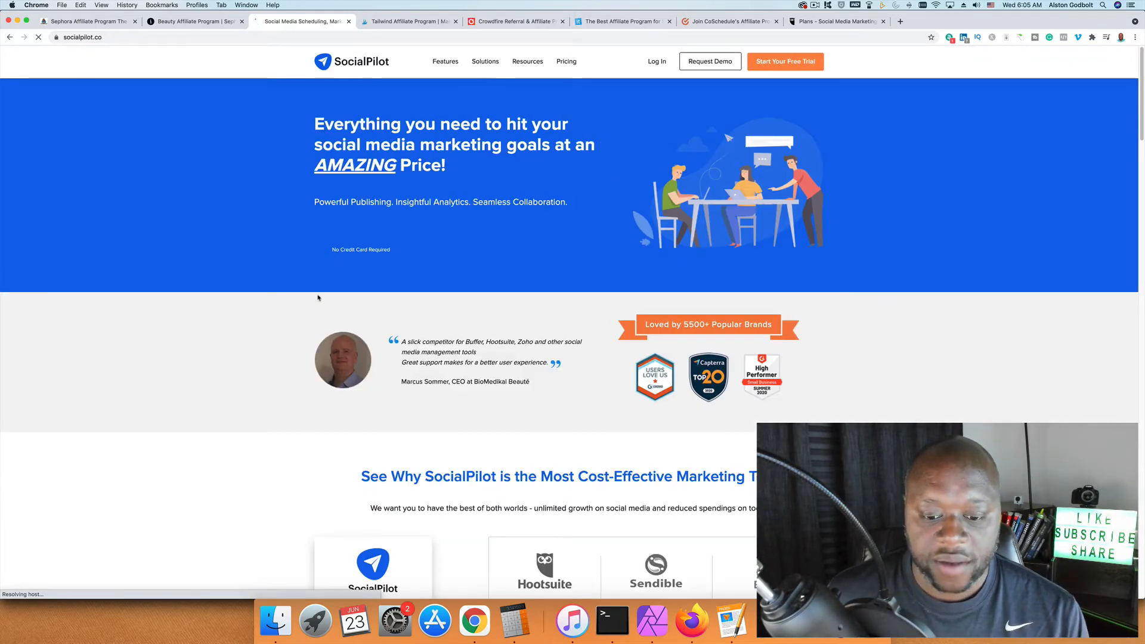
scroll("down", 3)
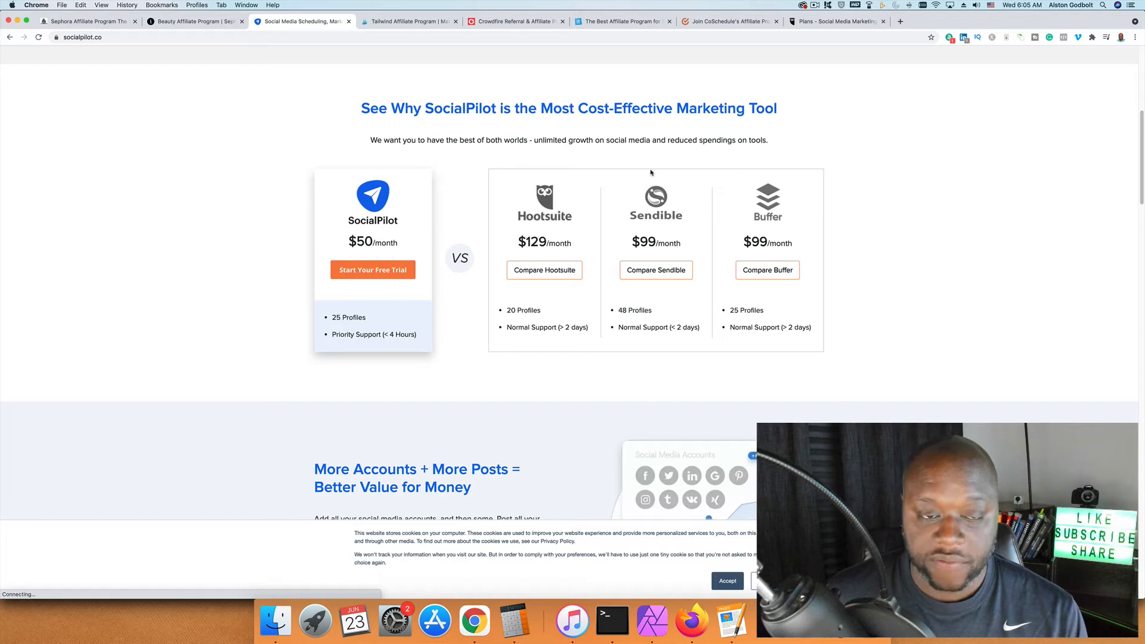
mouse_move(622, 306)
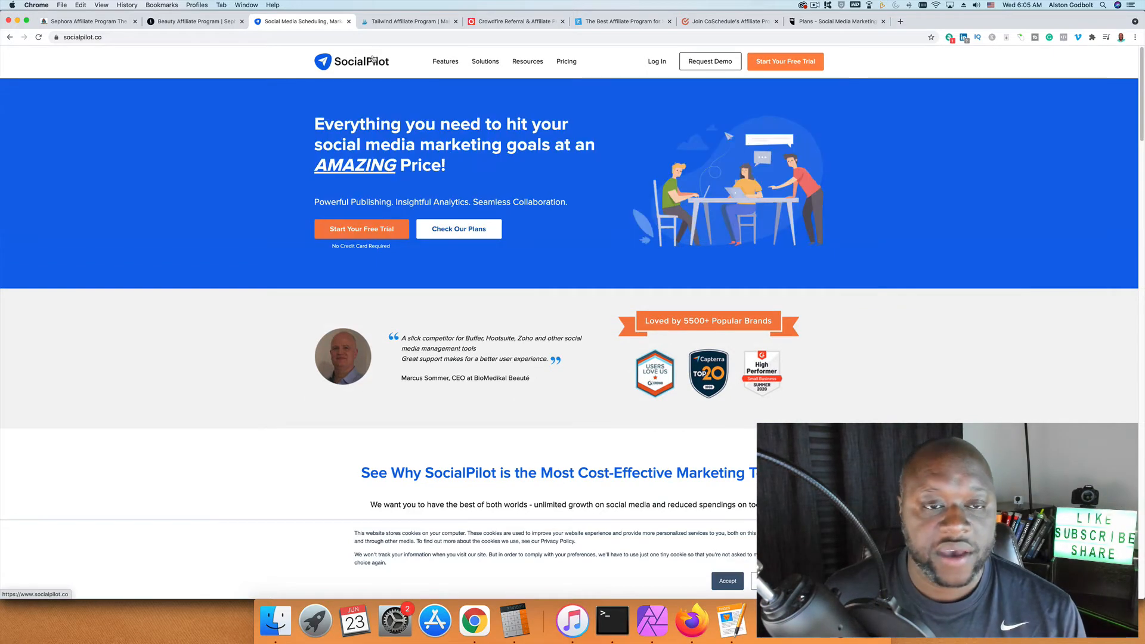
Review Tailwind's 25%-commission affiliate page down to How It Works, then open Crowdfire's referral tab.
left_click(406, 21)
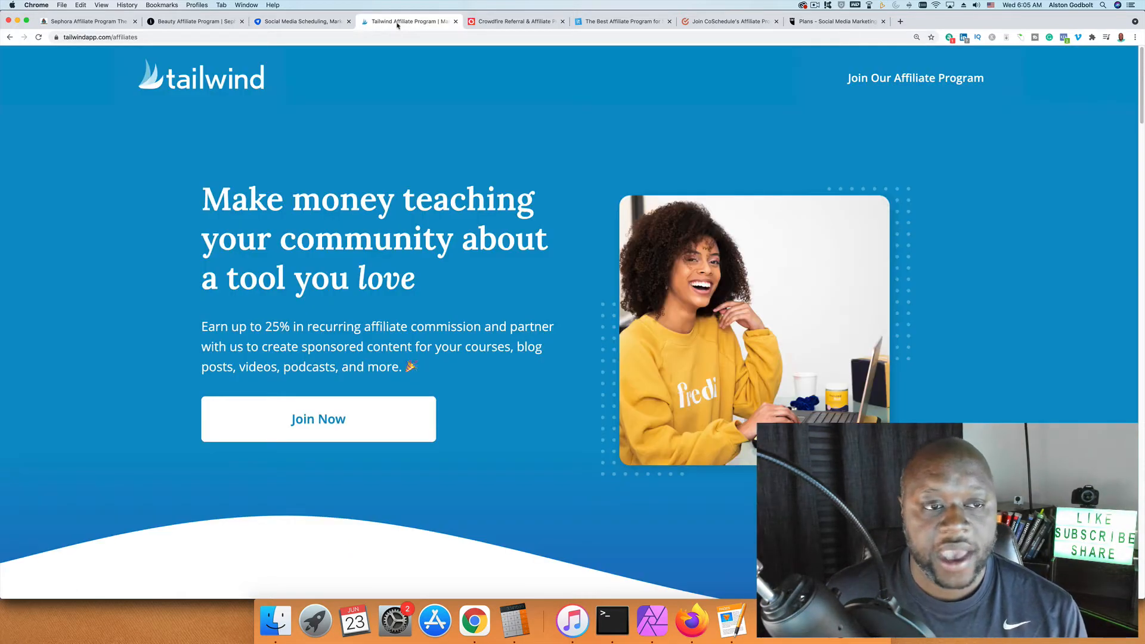
mouse_move(553, 156)
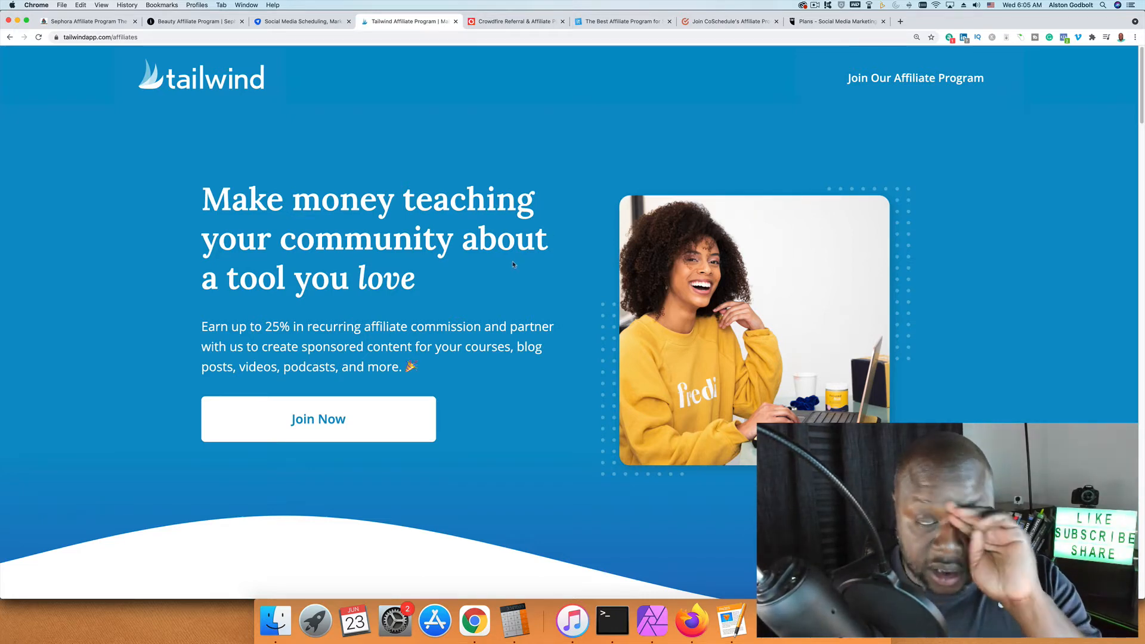
scroll("down", 3)
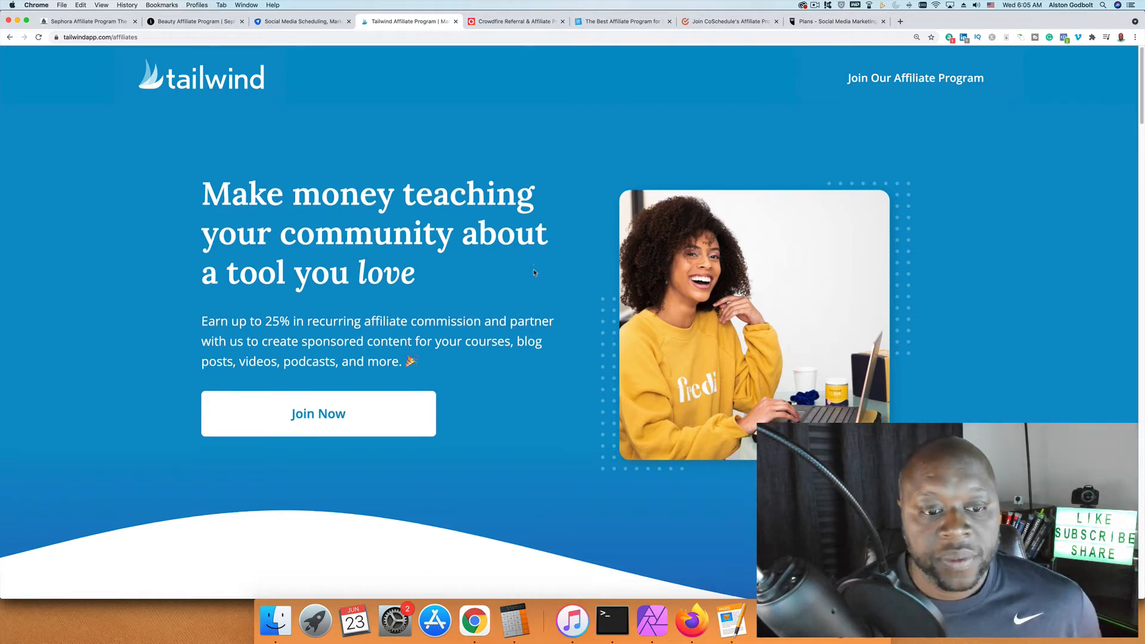
scroll("down", 3)
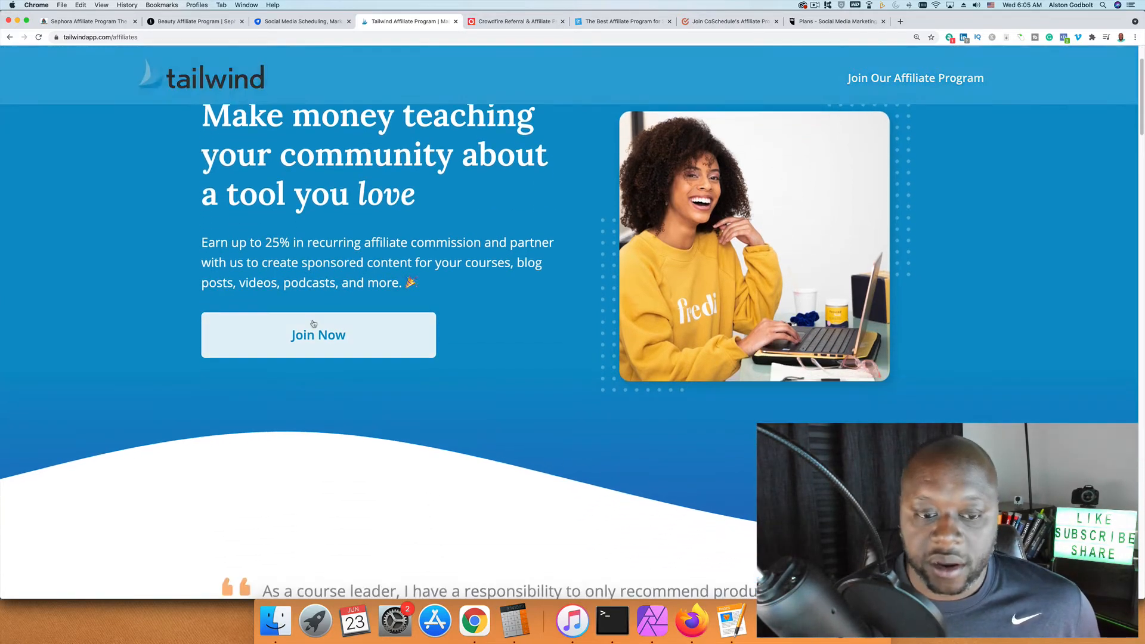
scroll("down", 3)
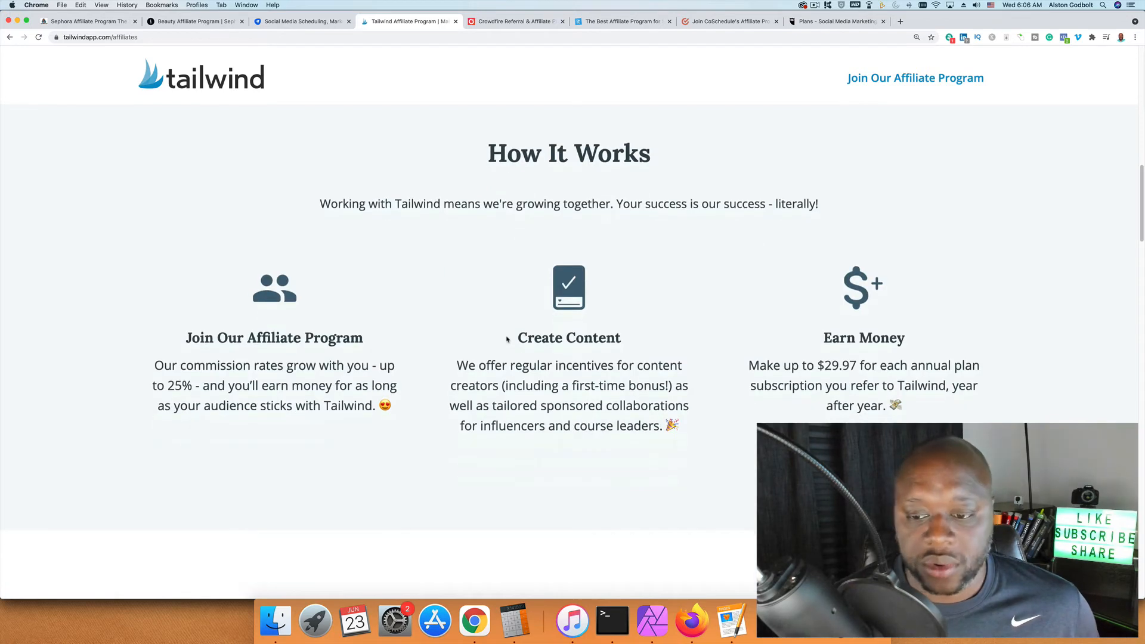
mouse_move(855, 381)
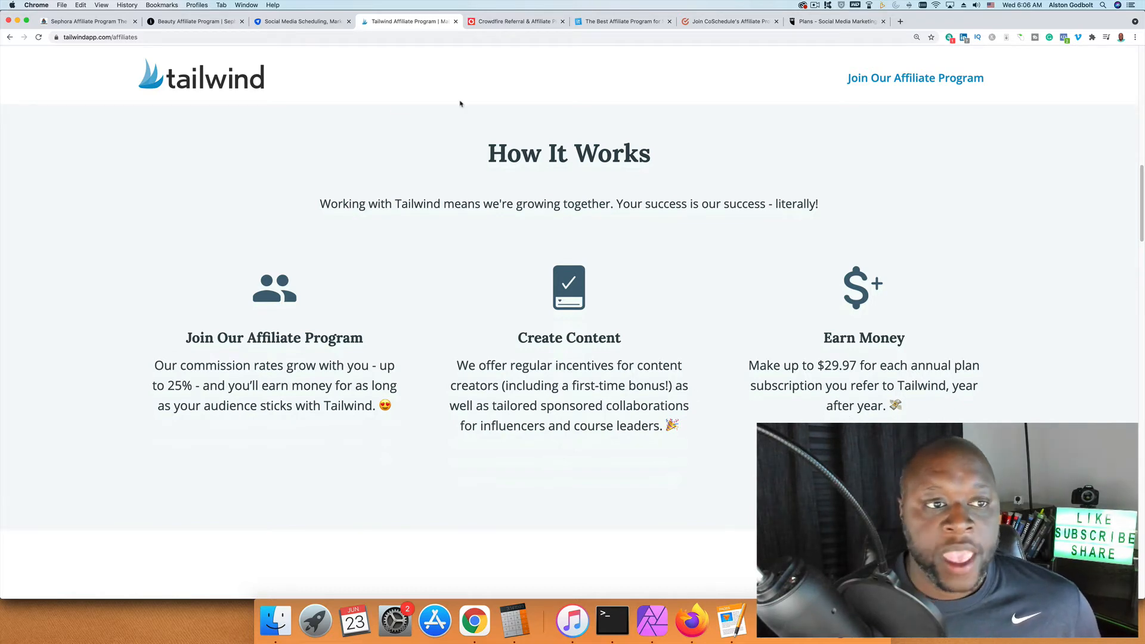
left_click(514, 21)
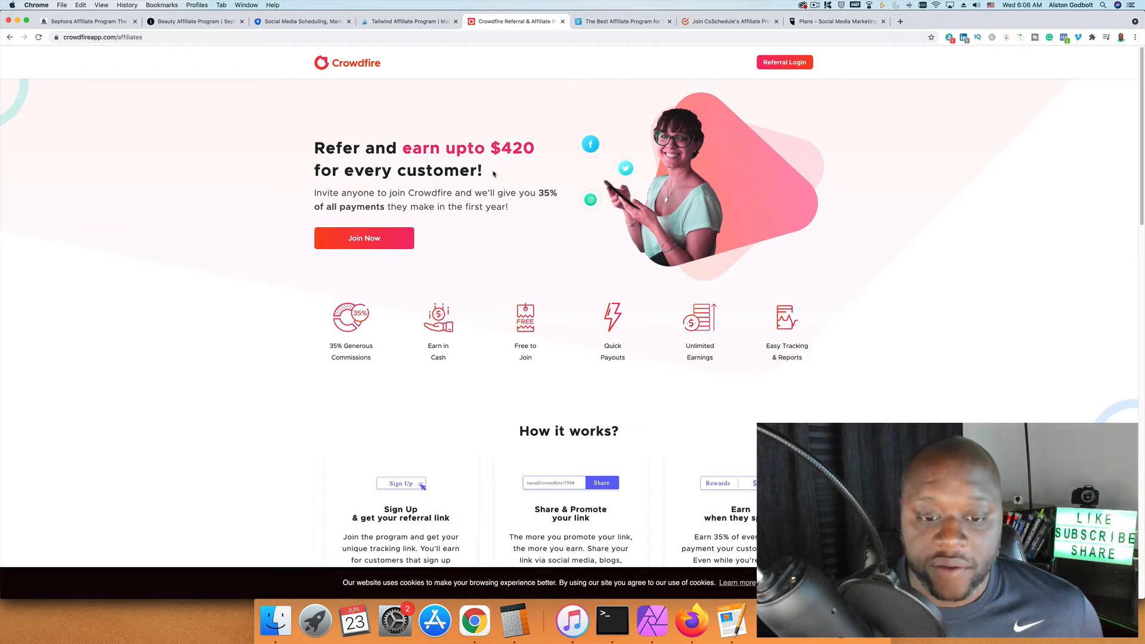
Skim Crowdfire's referral page, then go to the Crowdfire home page.
scroll("down", 3)
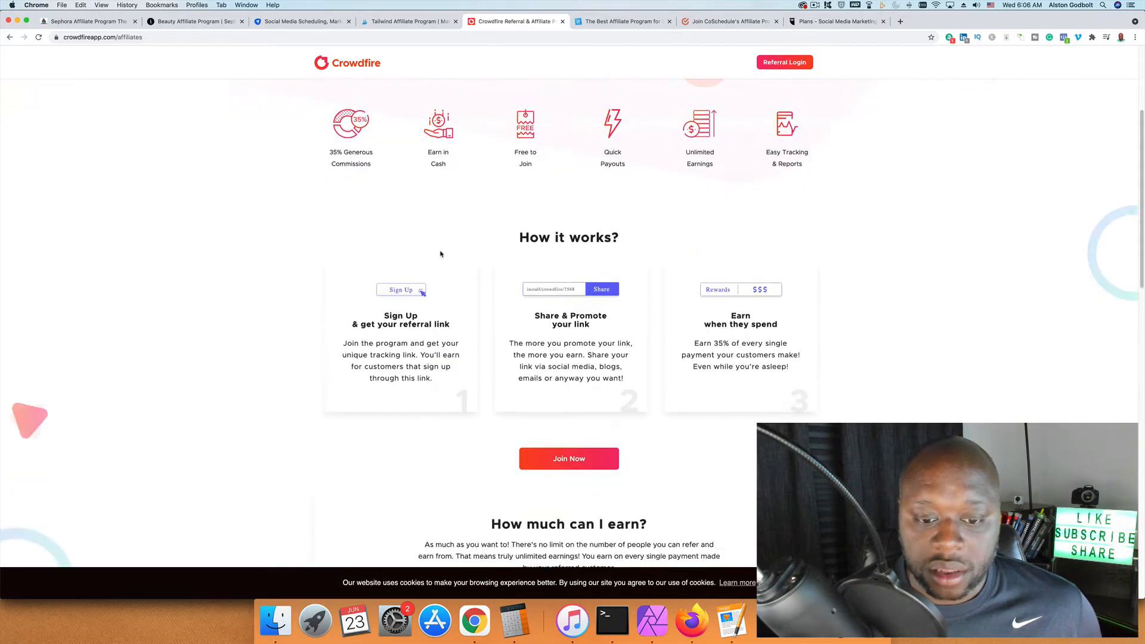
scroll("up", 3)
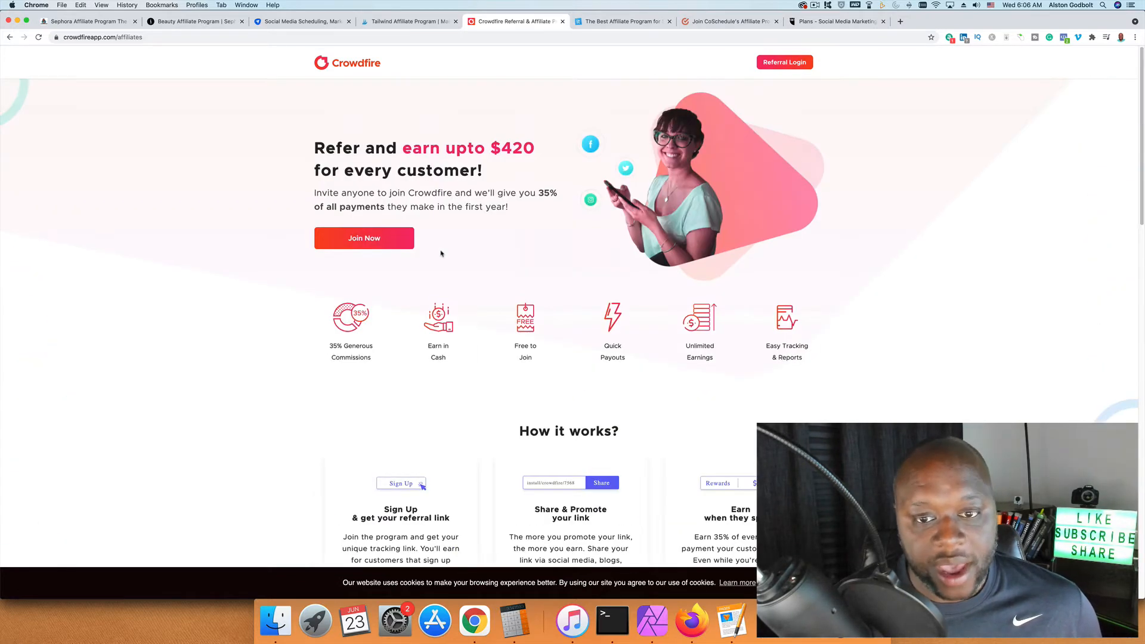
left_click(347, 62)
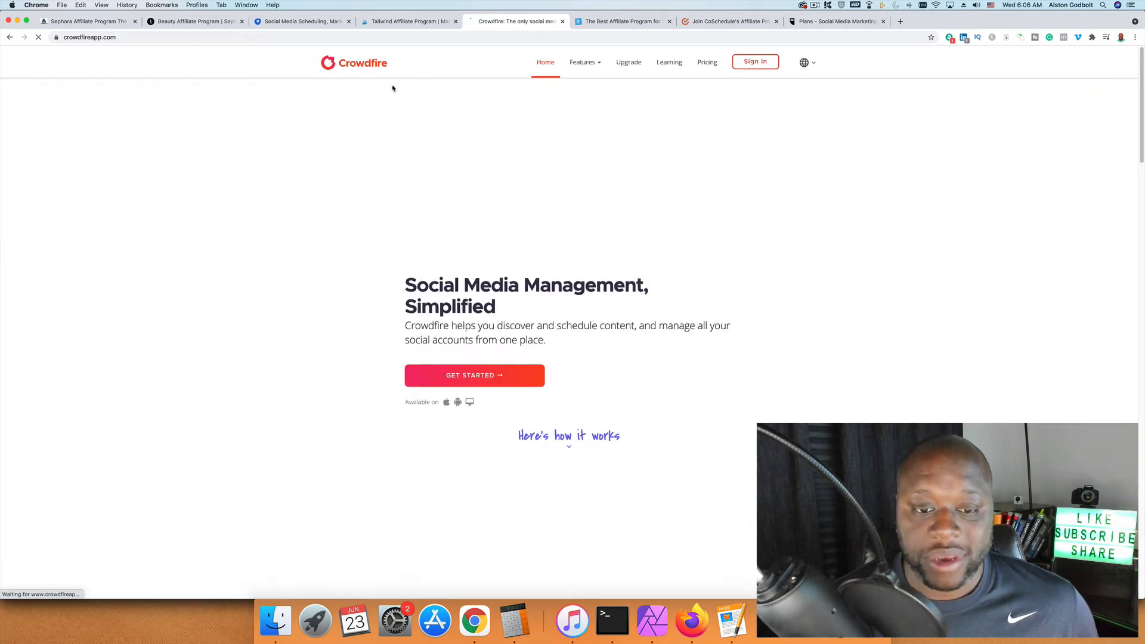
Browse Crowdfire's content curation features page, then switch to the Commun.it affiliate tab.
left_click(582, 62)
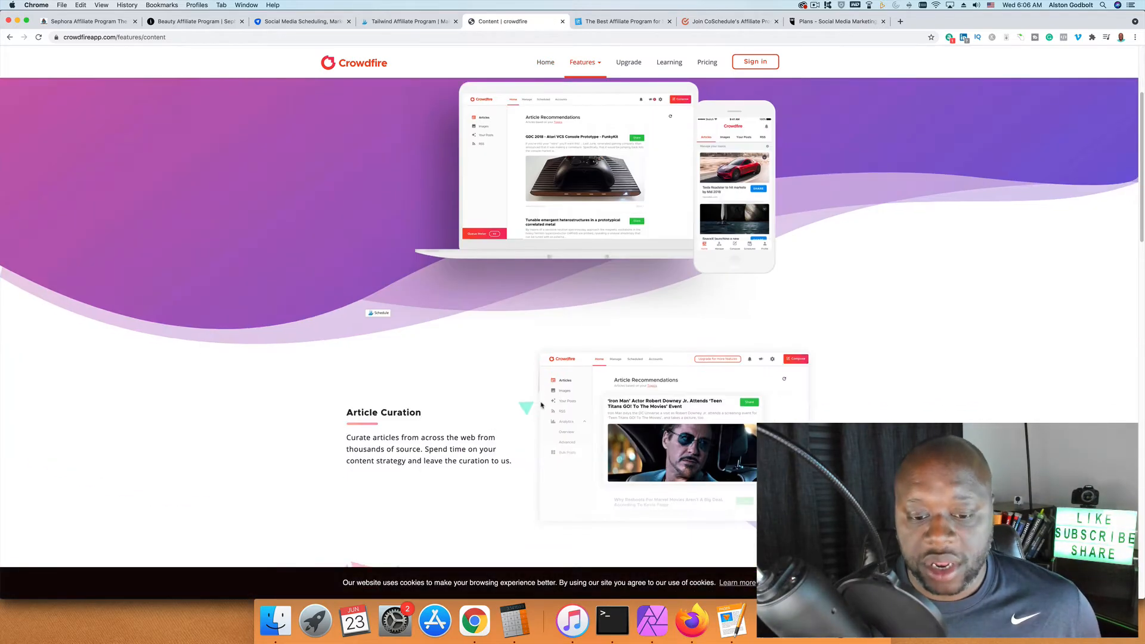
scroll("down", 3)
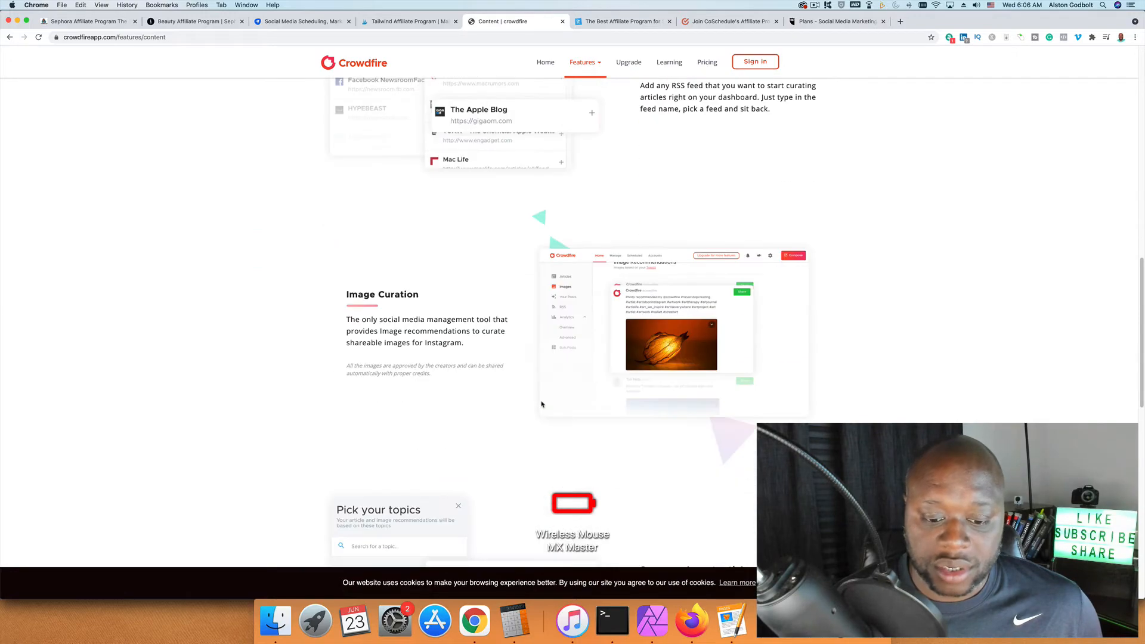
scroll("down", 3)
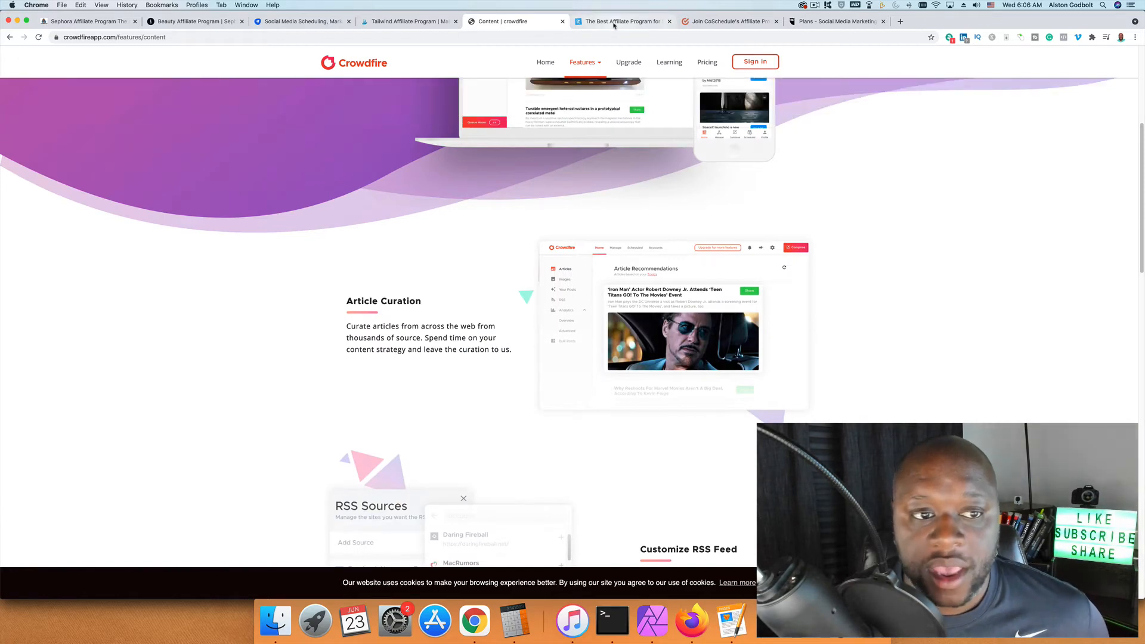
left_click(622, 20)
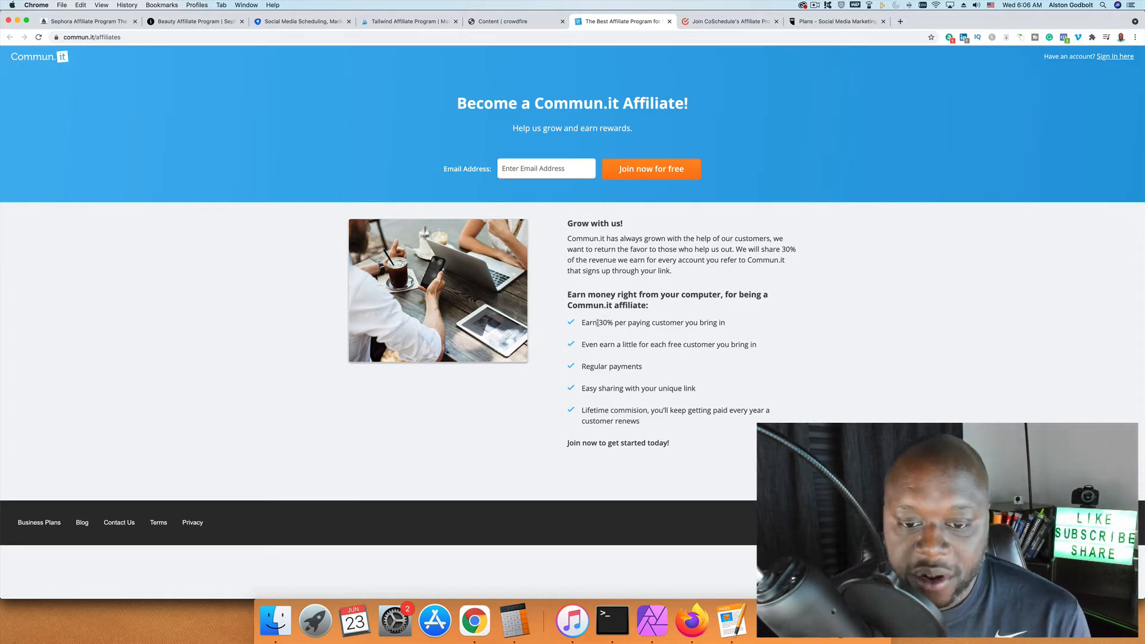
Highlight Commun.it's '30% per paying customer' benefit, then switch to the CoSchedule affiliate tab.
left_click_drag(599, 323, 683, 322)
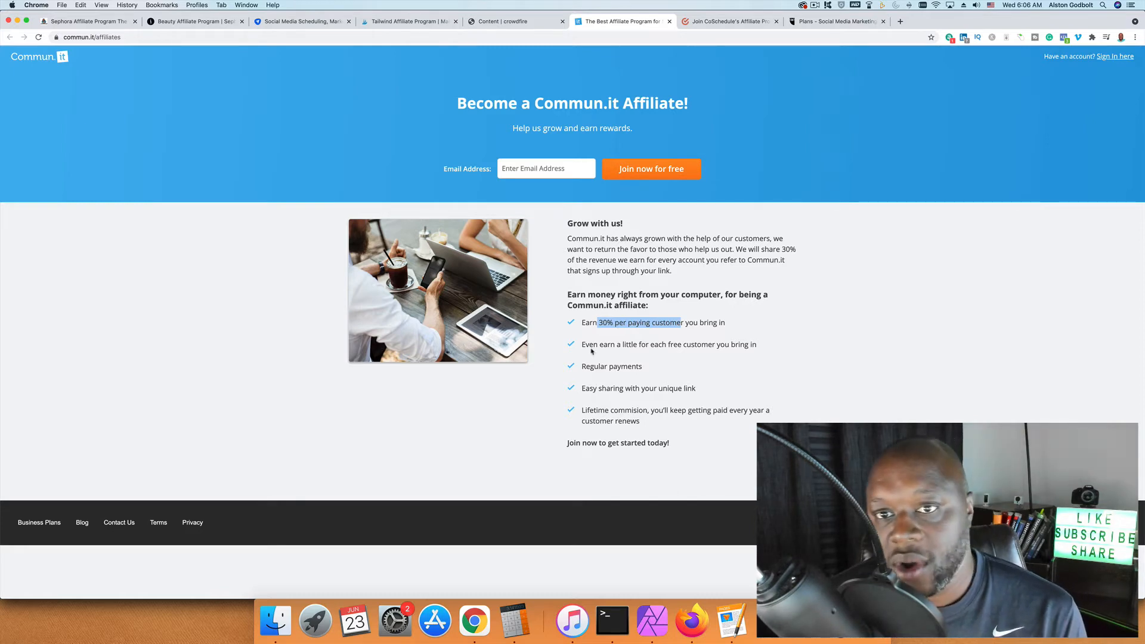
left_click(727, 22)
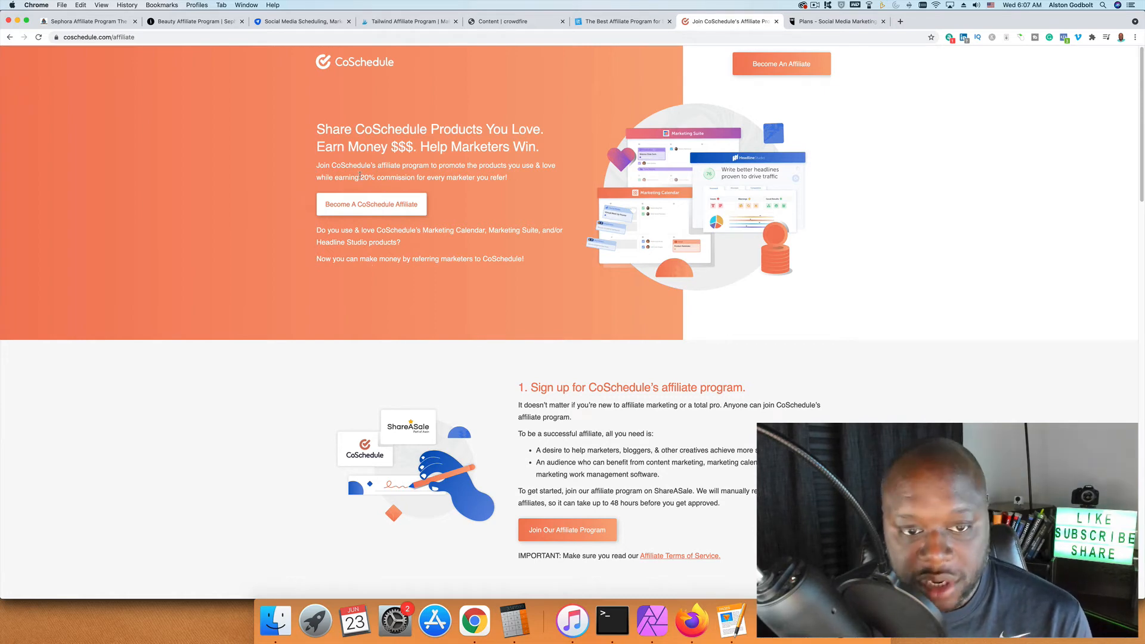
mouse_move(553, 278)
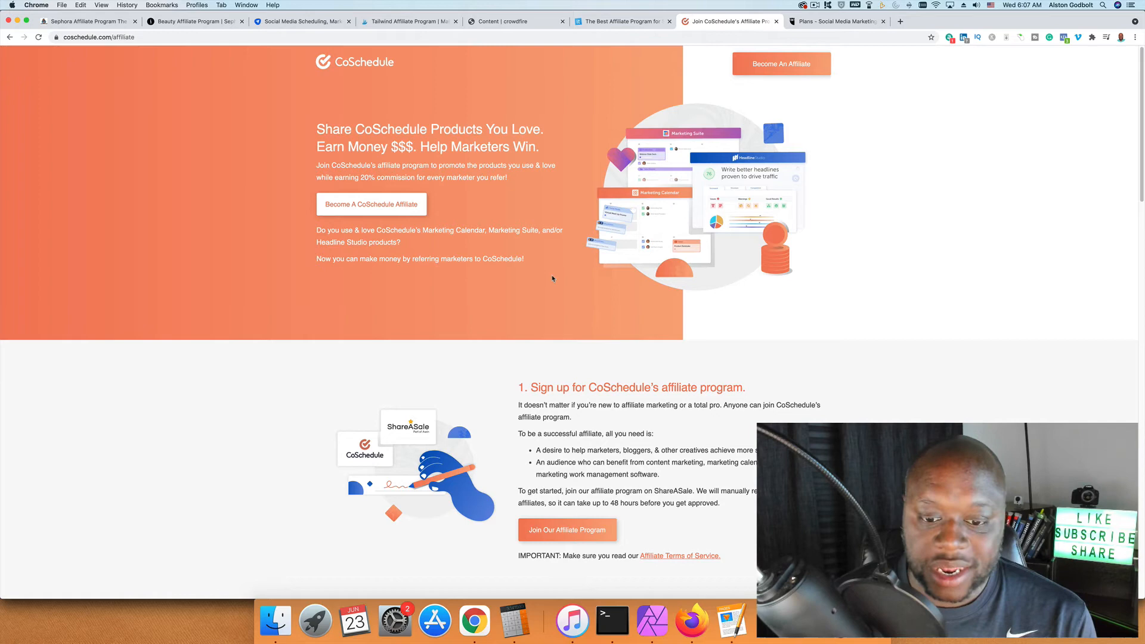
Scroll the CoSchedule affiliate page down to its footer.
scroll("down", 3)
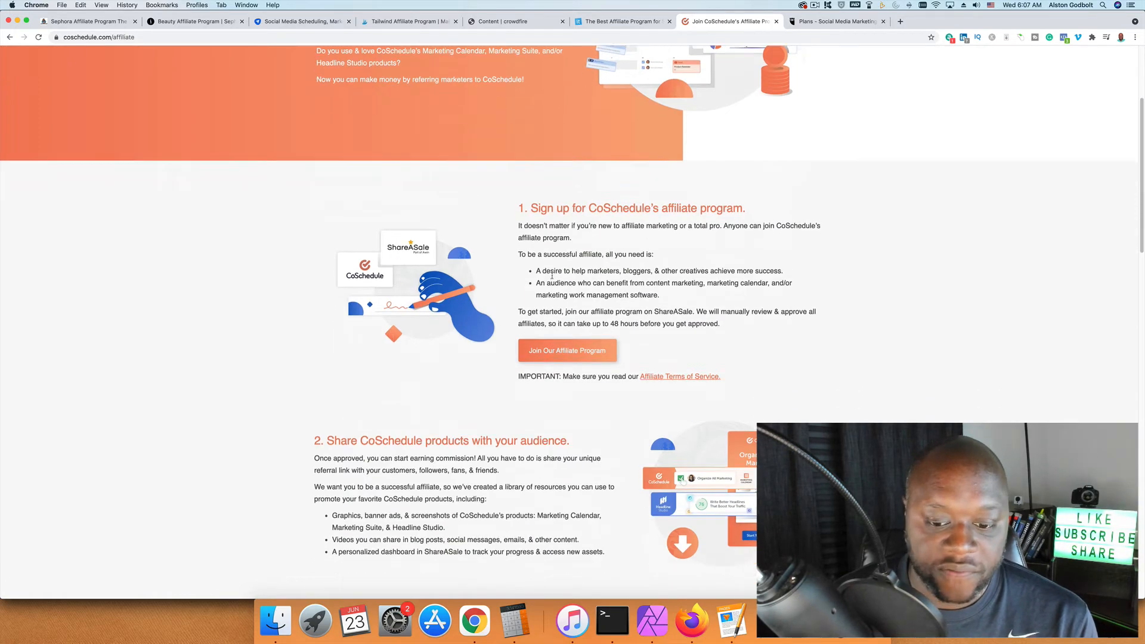
scroll("down", 3)
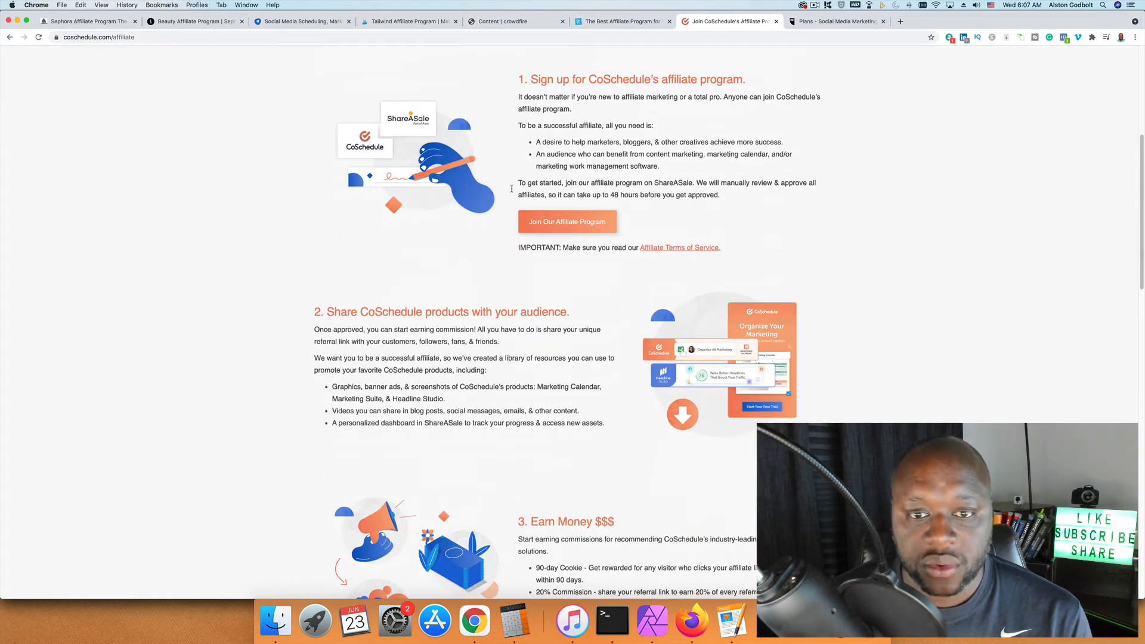
scroll("down", 3)
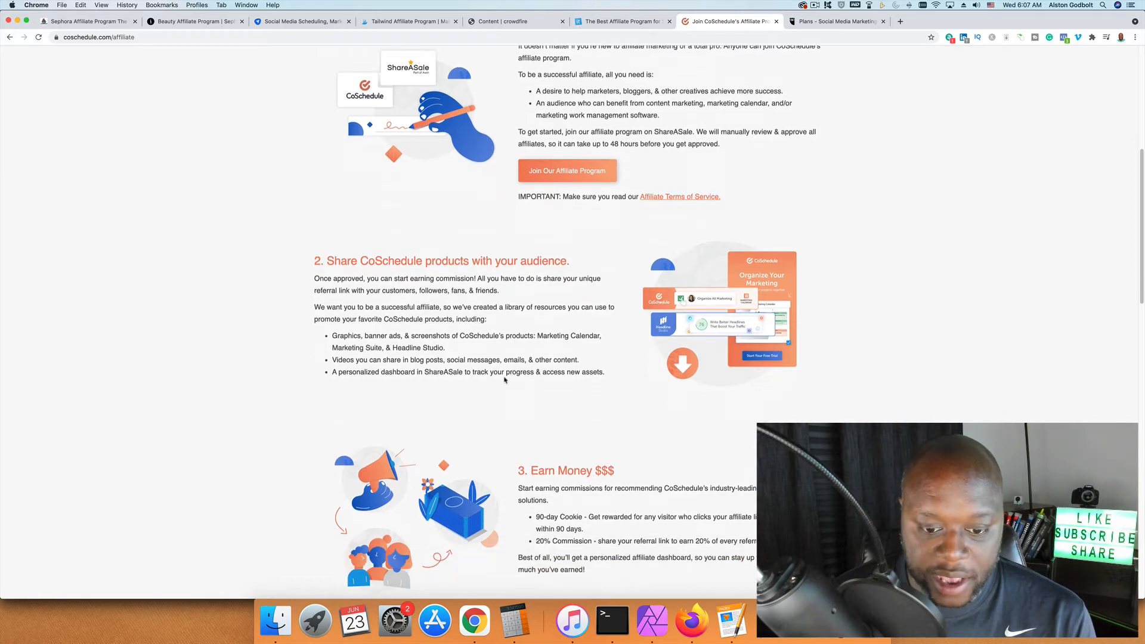
scroll("down", 3)
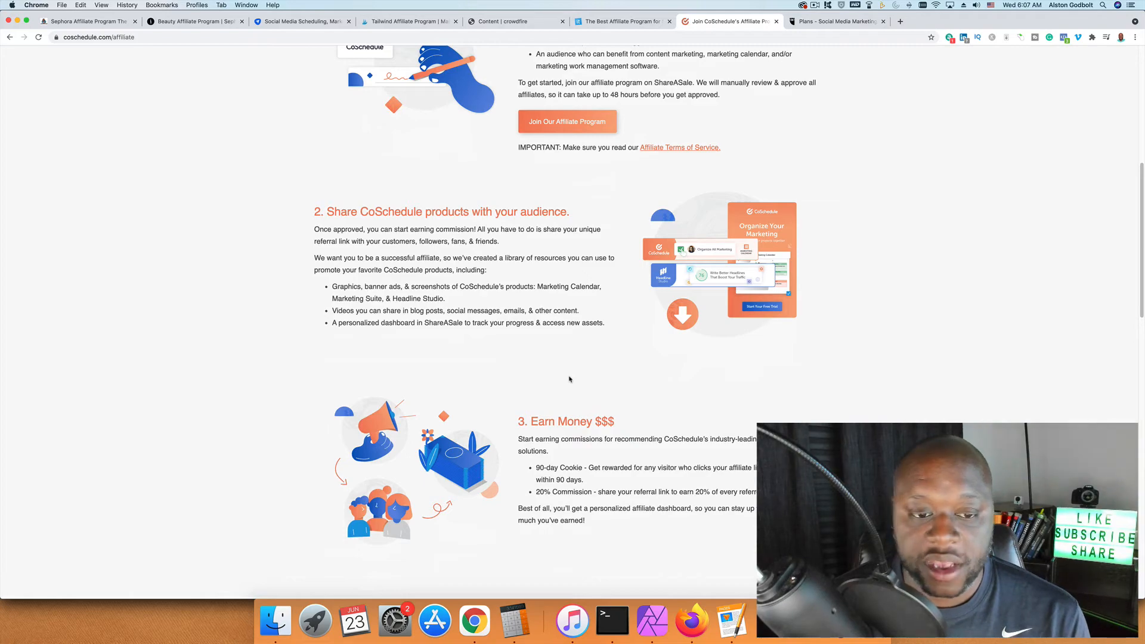
scroll("down", 3)
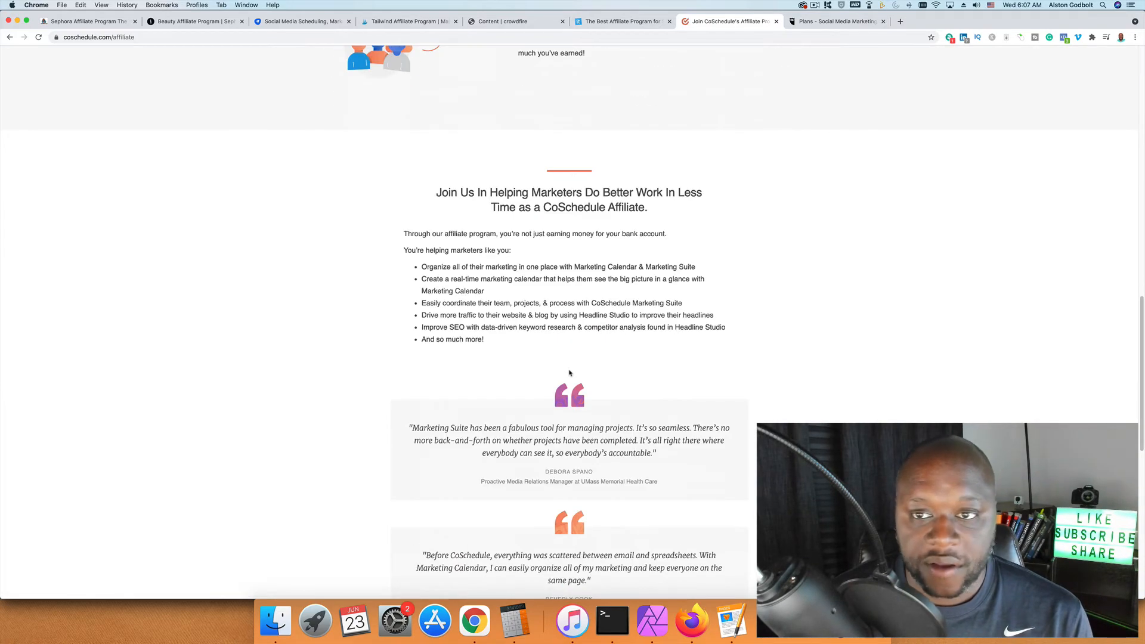
mouse_move(577, 363)
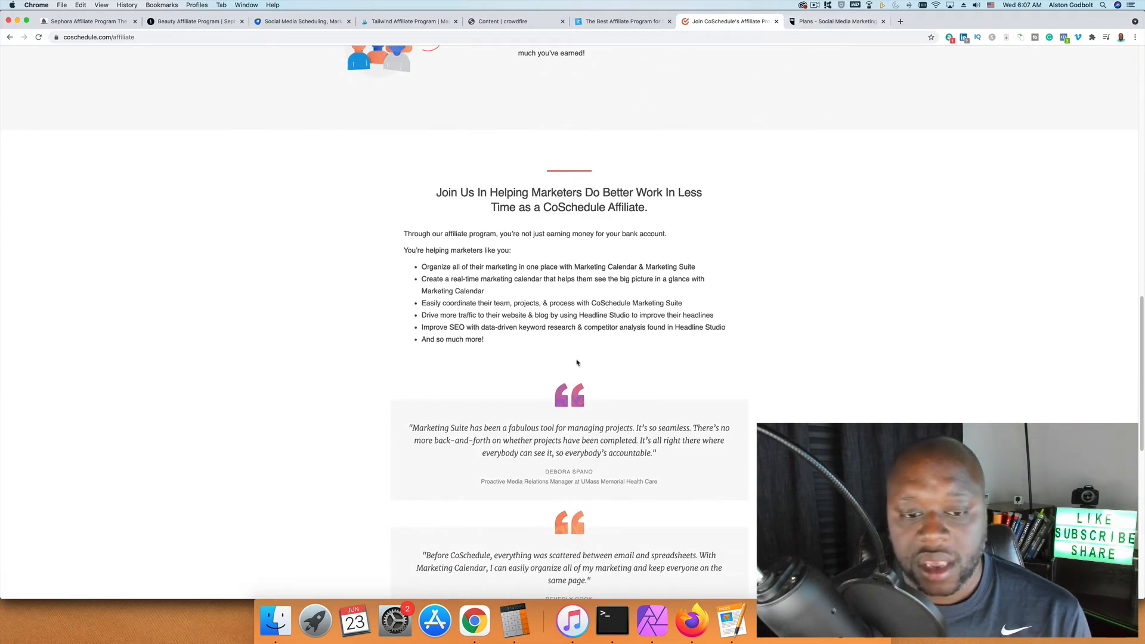
scroll("down", 3)
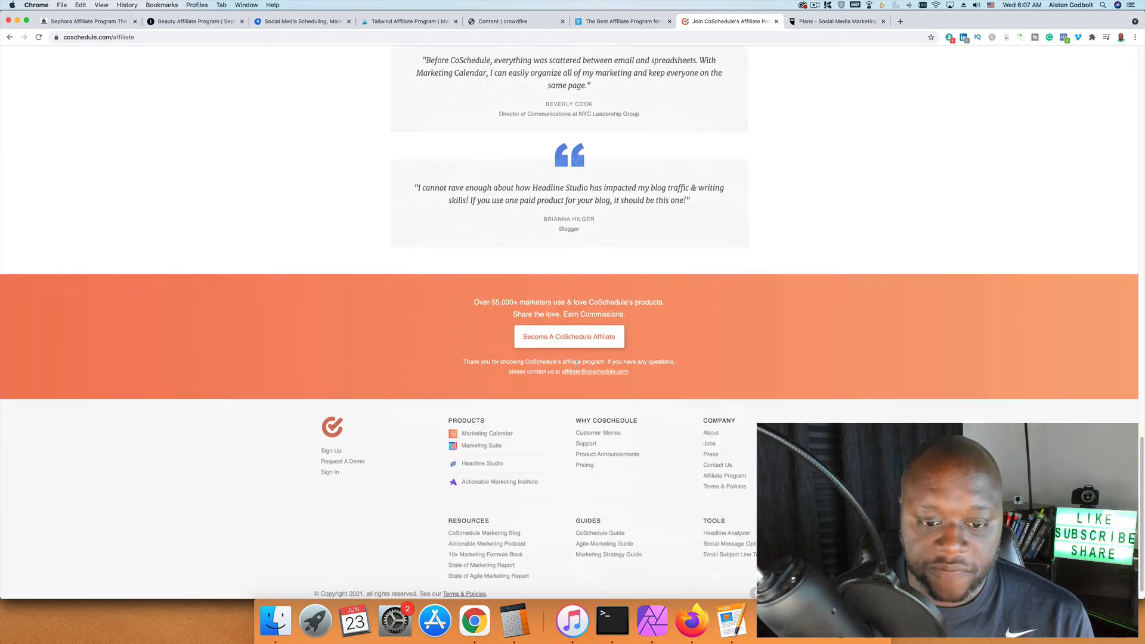
scroll("up", 3)
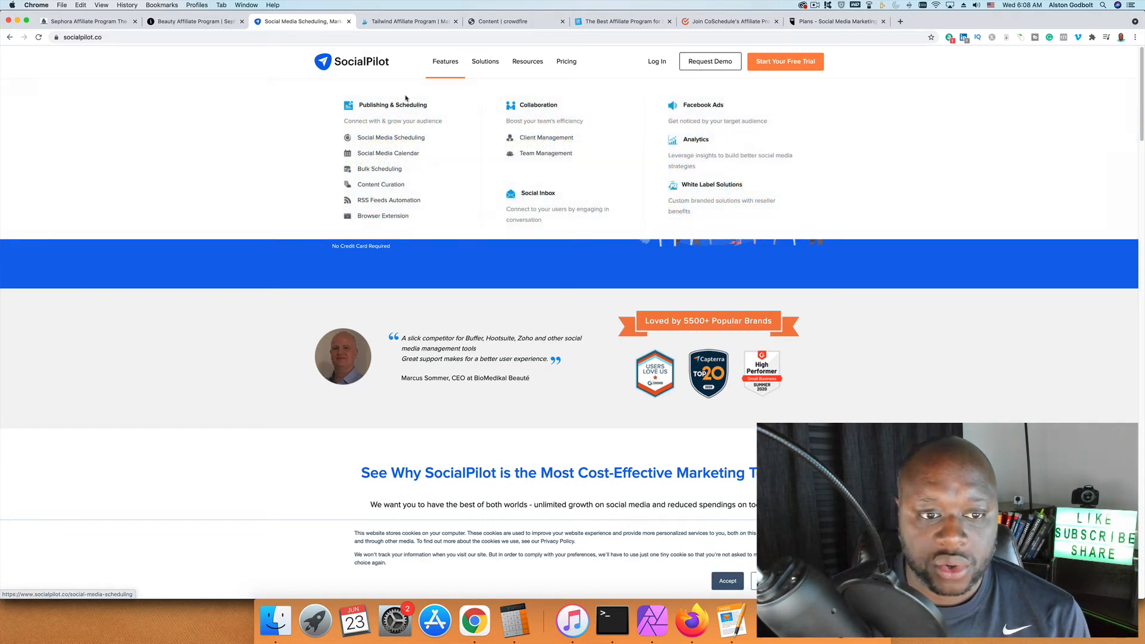
mouse_move(391, 138)
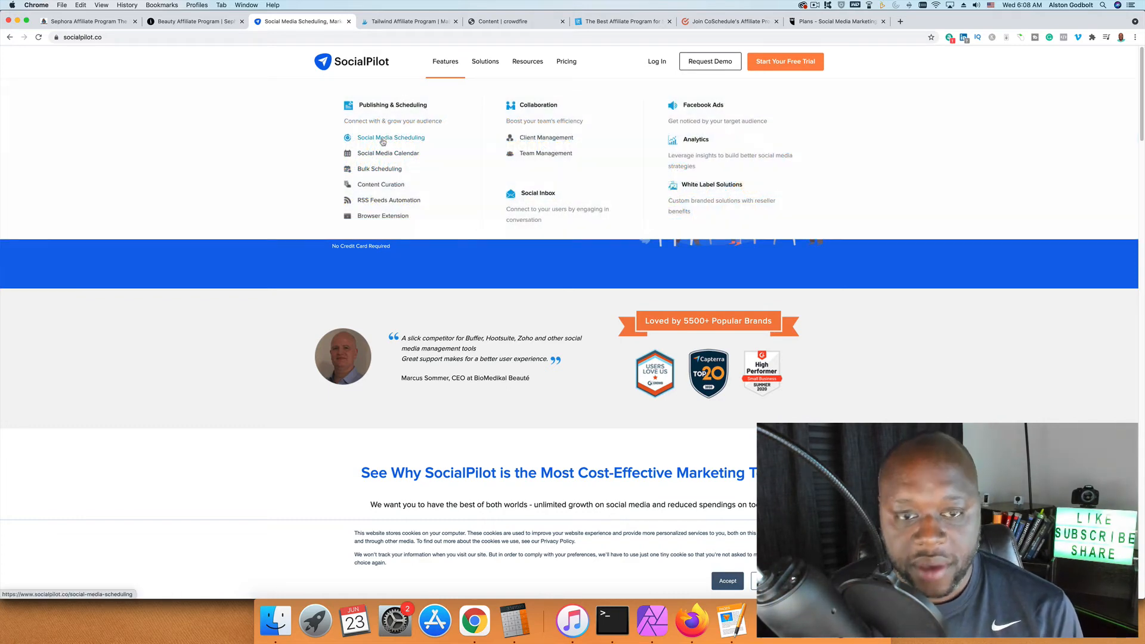
Choose Social Media Scheduling from SocialPilot's Features menu and scroll the per-network list.
left_click(391, 137)
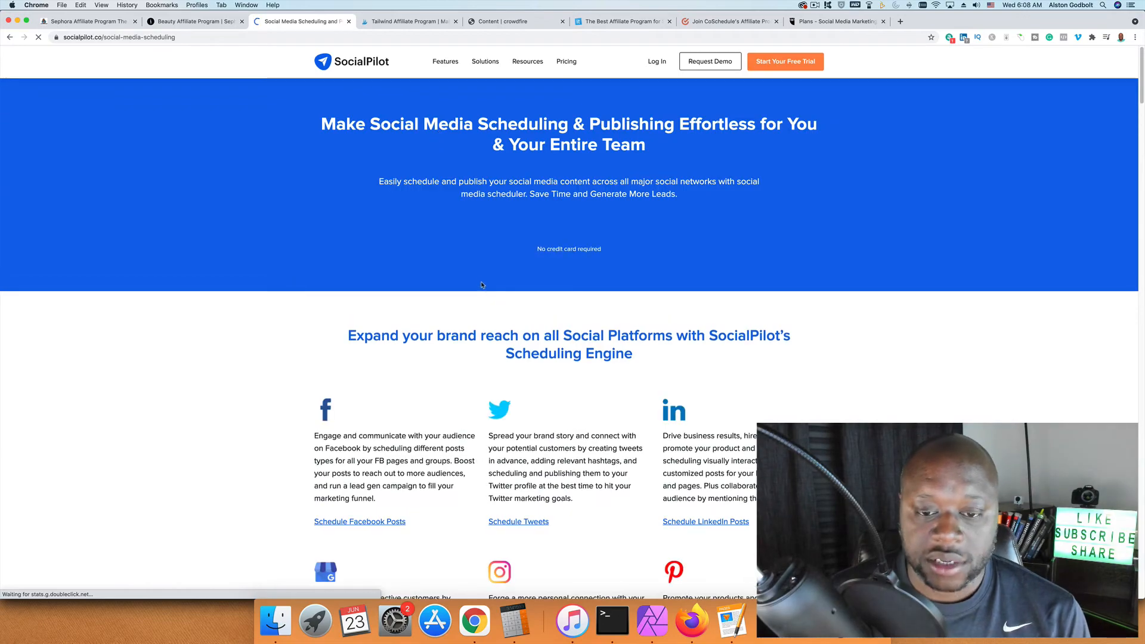
scroll("down", 3)
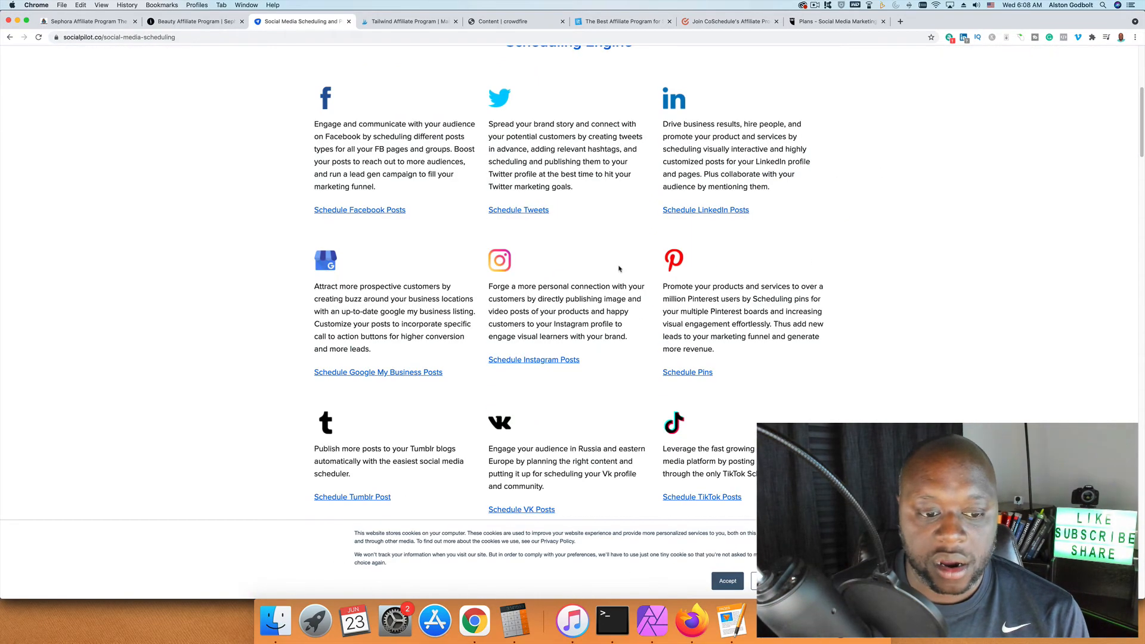